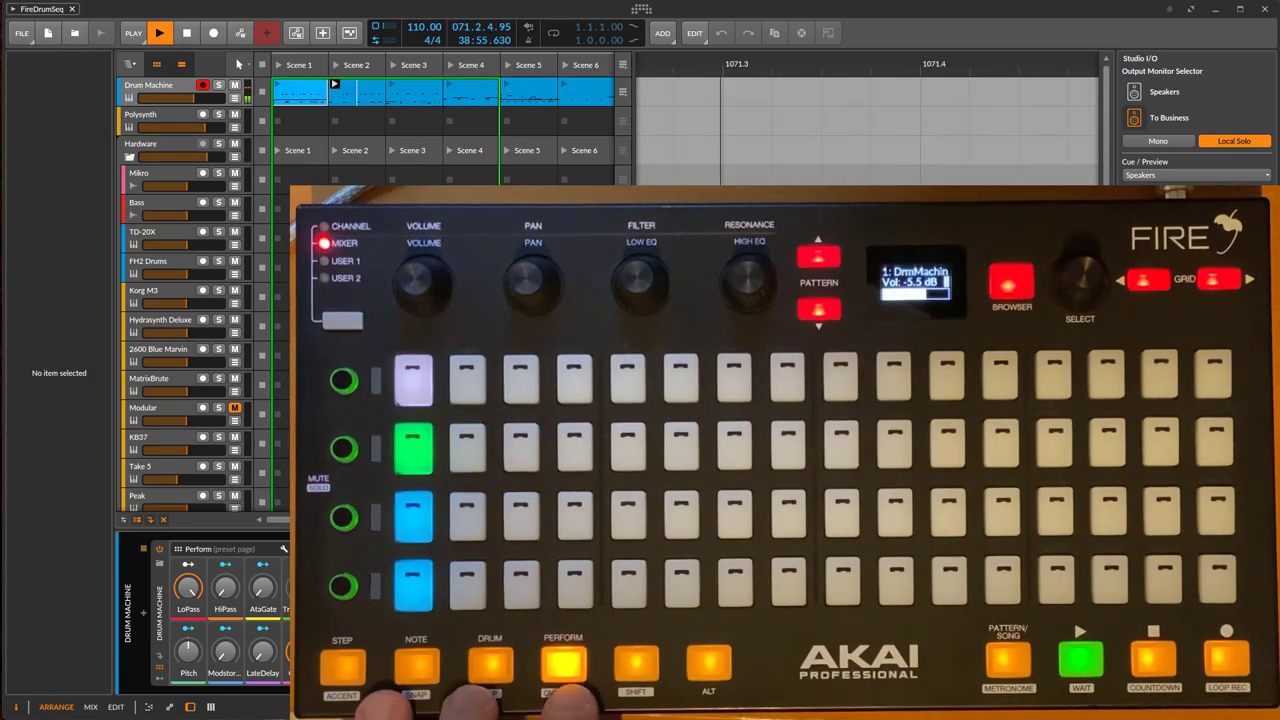
- Select the Polysynth track so it becomes the active track
{"action": "left_click", "coordinate": [563, 663]}
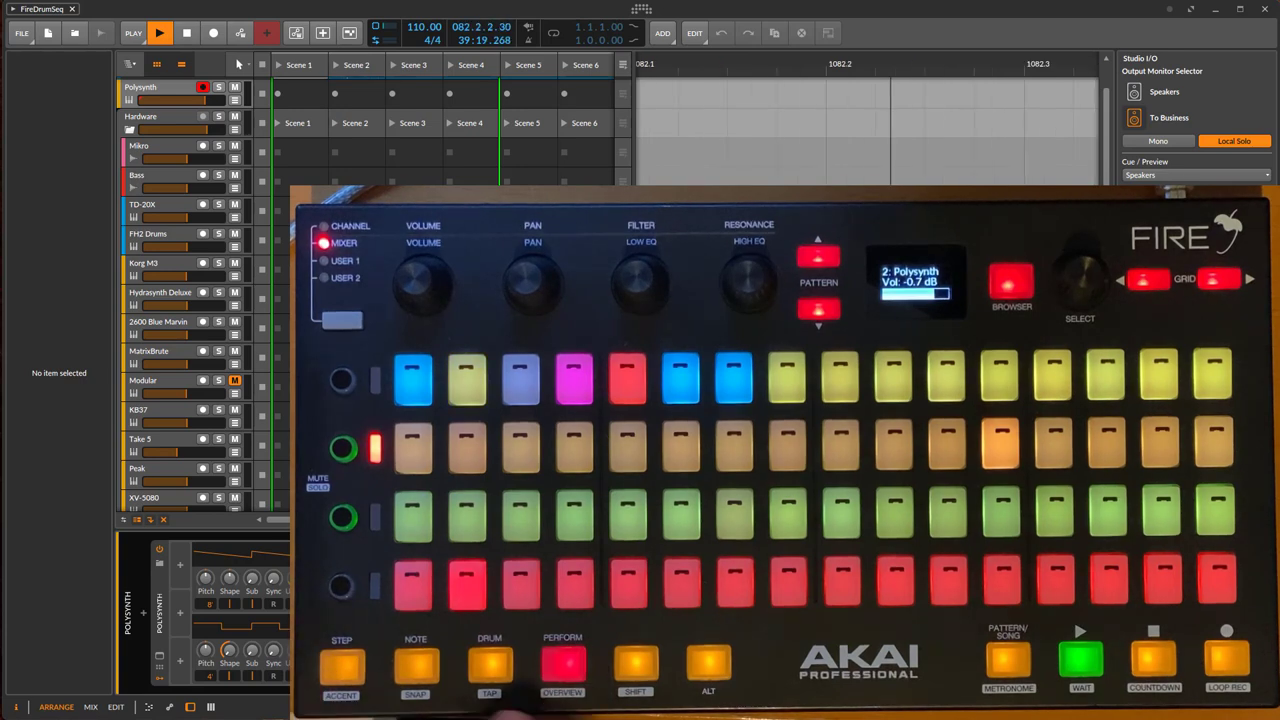
- Reselect the Drum Machine track and switch its device to Perform mode
{"action": "left_click", "coordinate": [415, 665]}
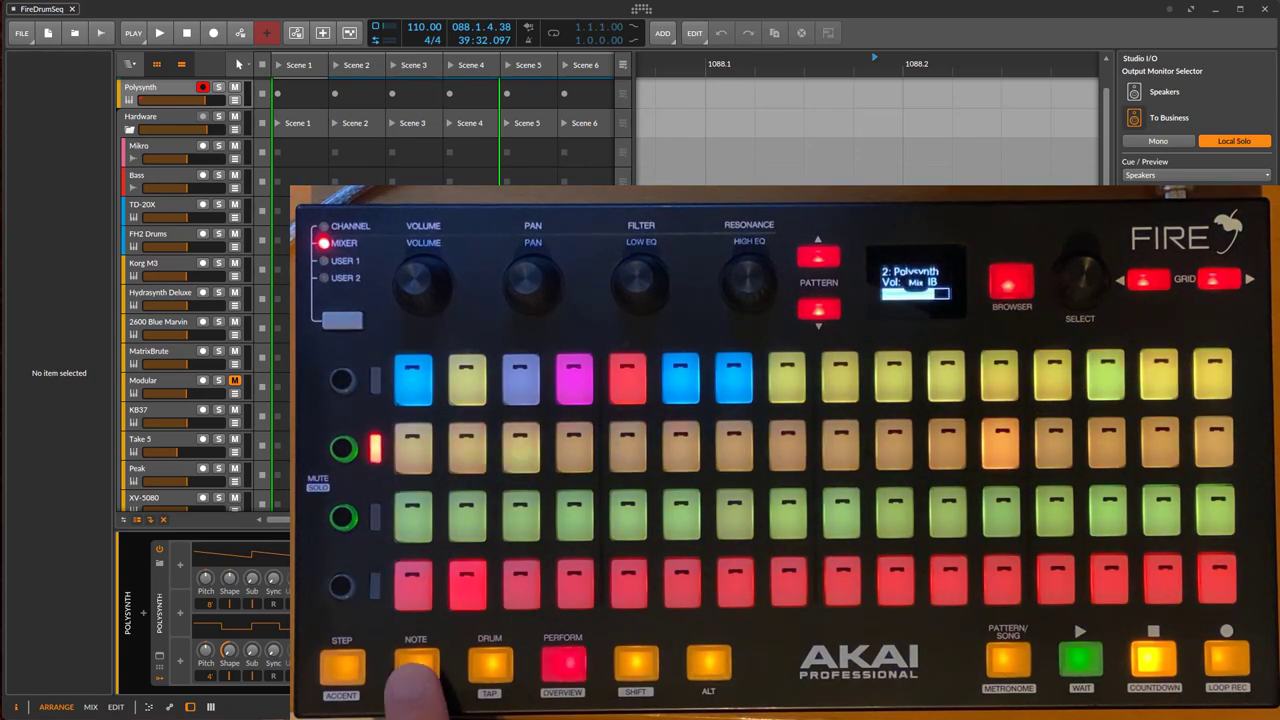
{"action": "left_click", "coordinate": [415, 665]}
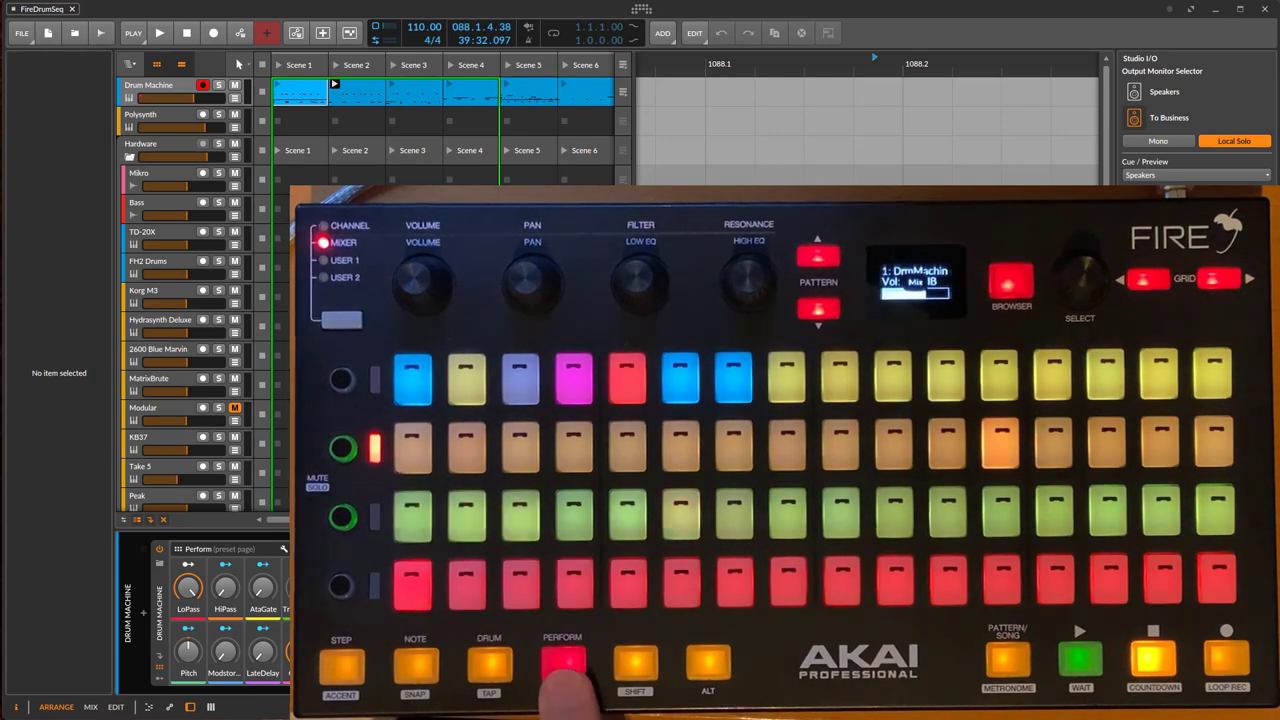
{"action": "left_click", "coordinate": [489, 663]}
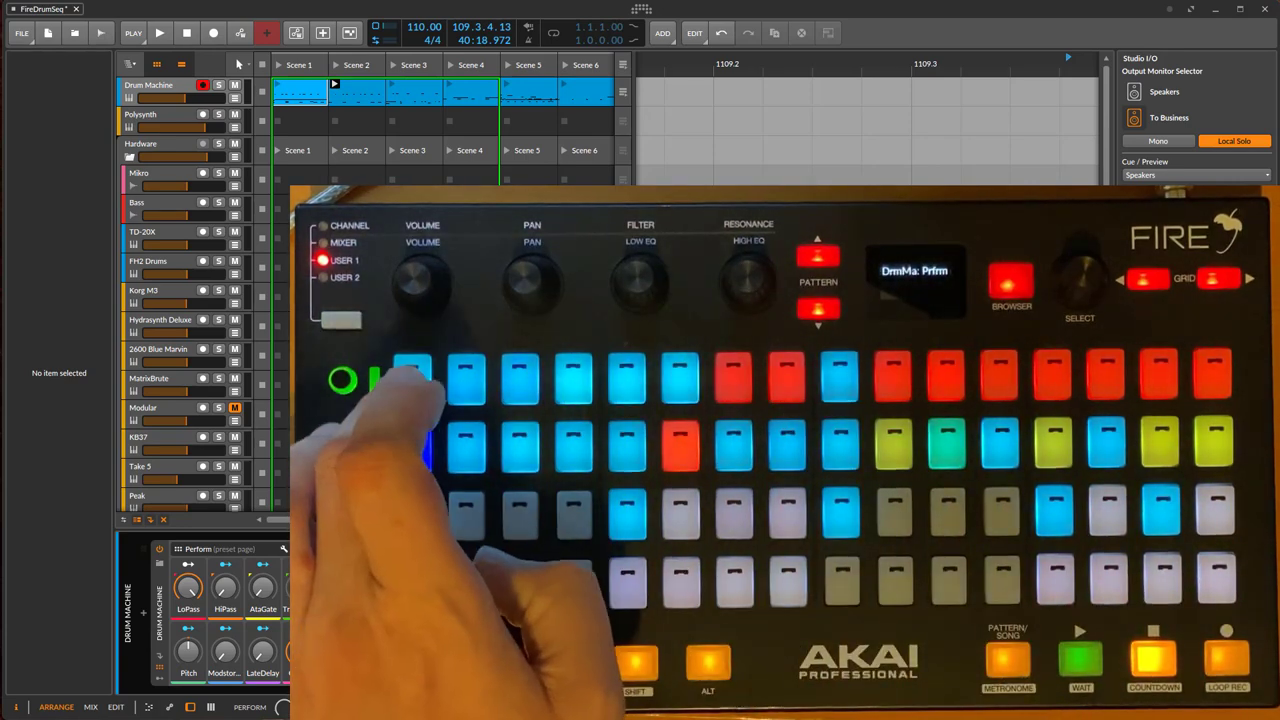
- Start transport so live drum-pad hits record into a new Scene 7 clip
{"action": "left_click", "coordinate": [159, 33]}
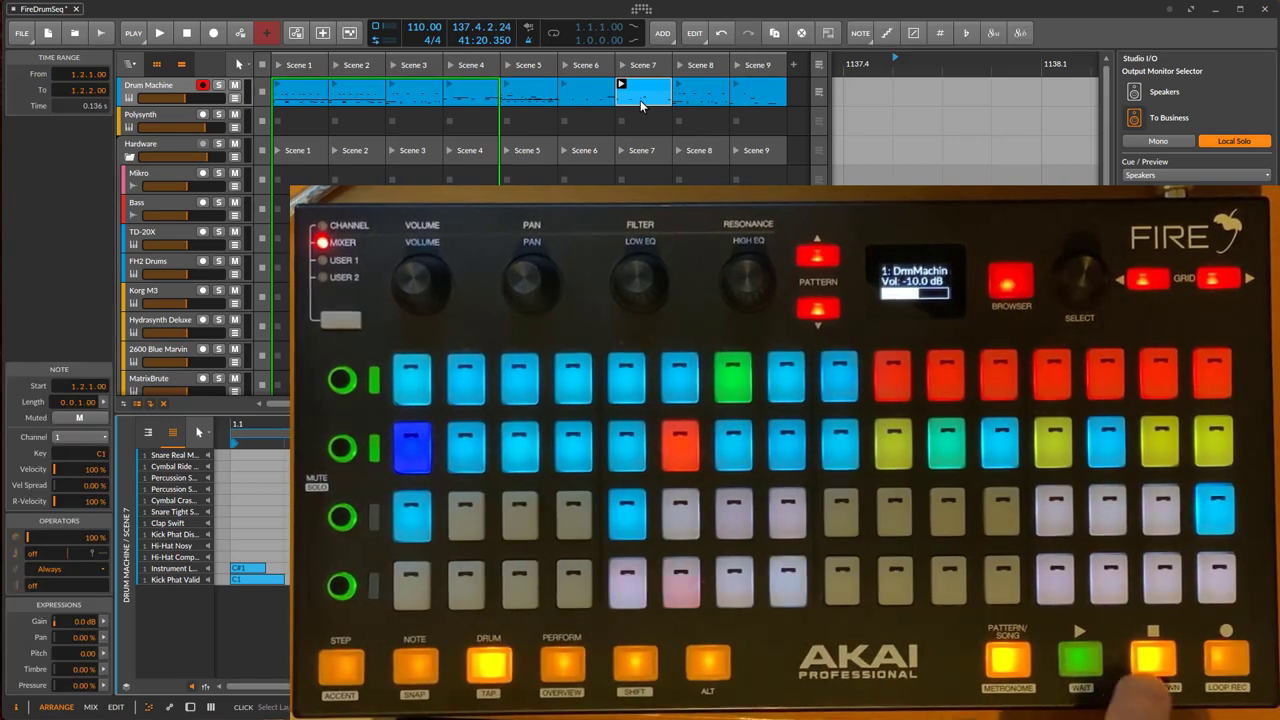
- Run the transport while the Drum Machine clip's notes show in the editor
{"action": "left_click", "coordinate": [159, 33]}
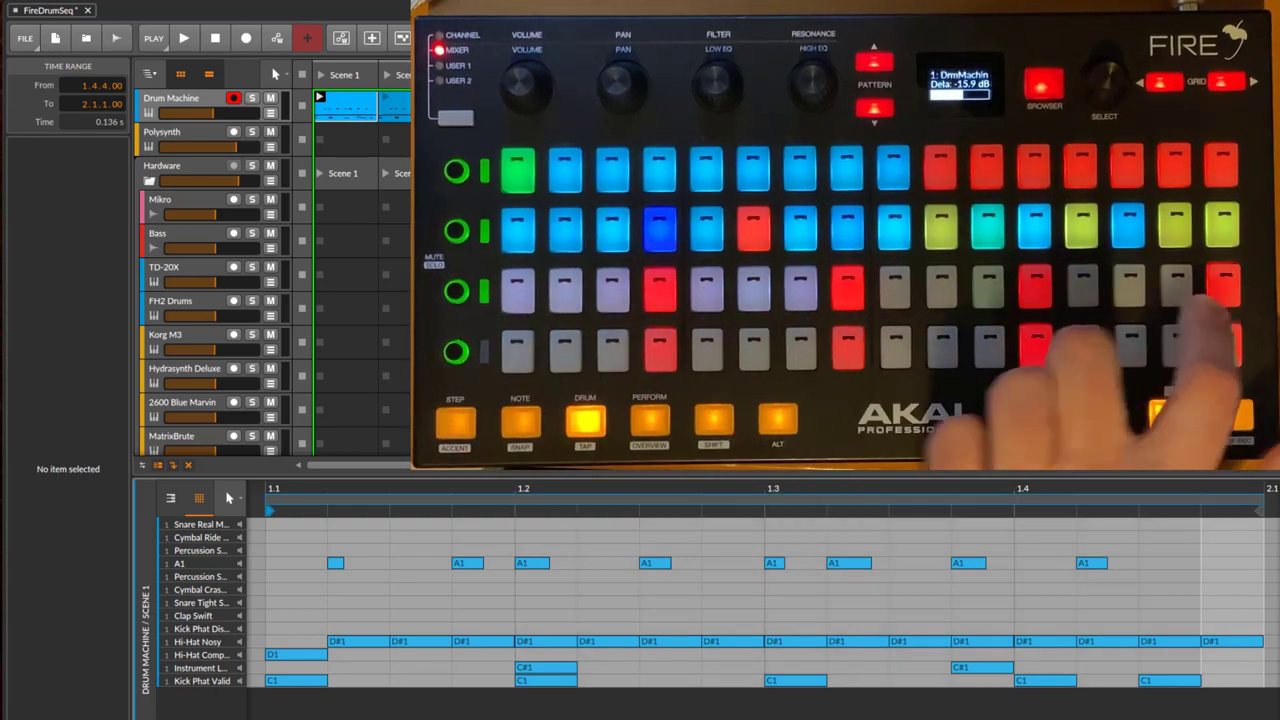
- Restart playback of the Drum Machine Scene 1 clip after lowering its volume
{"action": "left_click", "coordinate": [184, 38]}
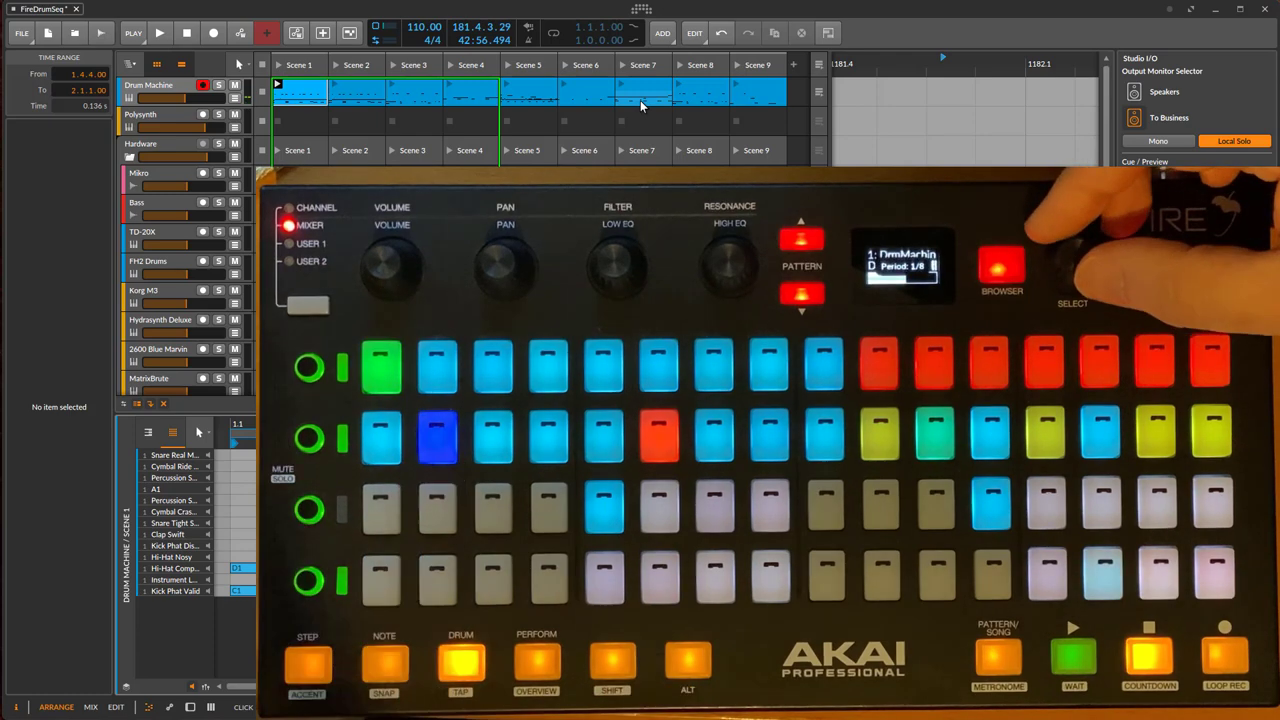
- Run playback with the note-repeat period at 1/8 to hear the repeats
{"action": "left_click", "coordinate": [159, 33]}
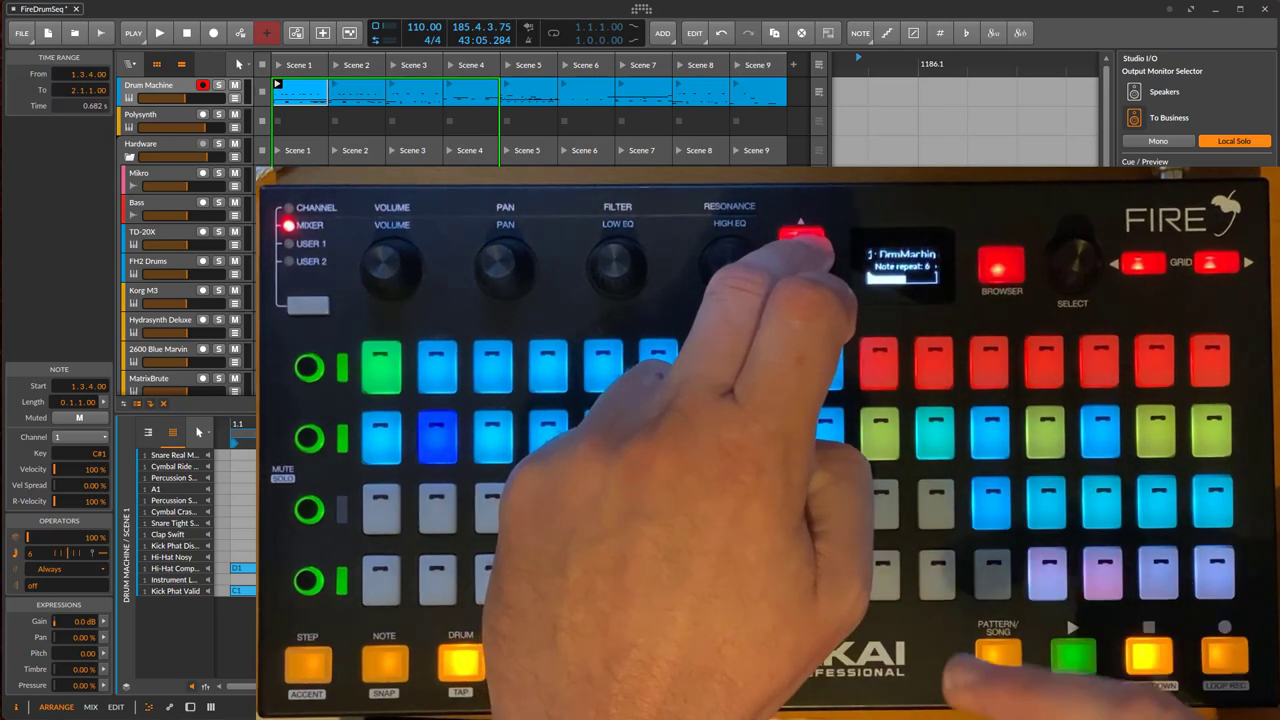
- Run playback with note repeat set to 8 on the Scene 1 drum clip
{"action": "left_click", "coordinate": [159, 33]}
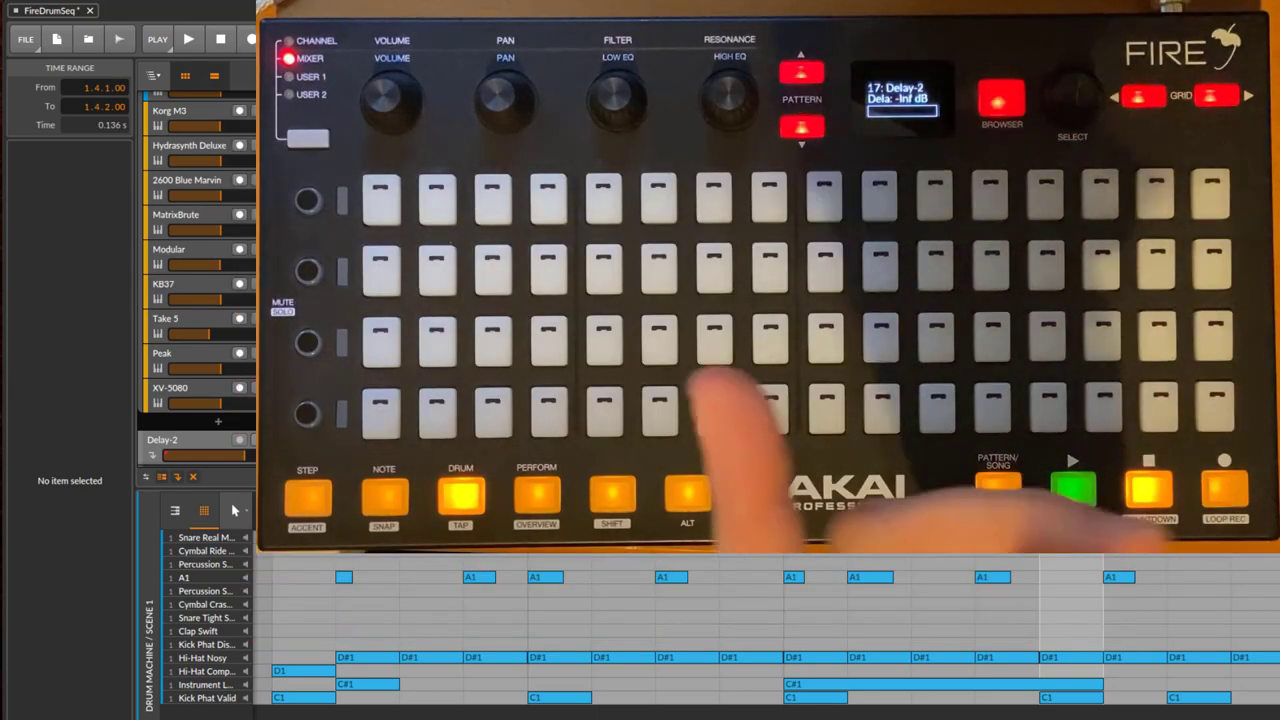
- Start playback of the Scene 1 drum beat from the transport bar
{"action": "left_click", "coordinate": [189, 39]}
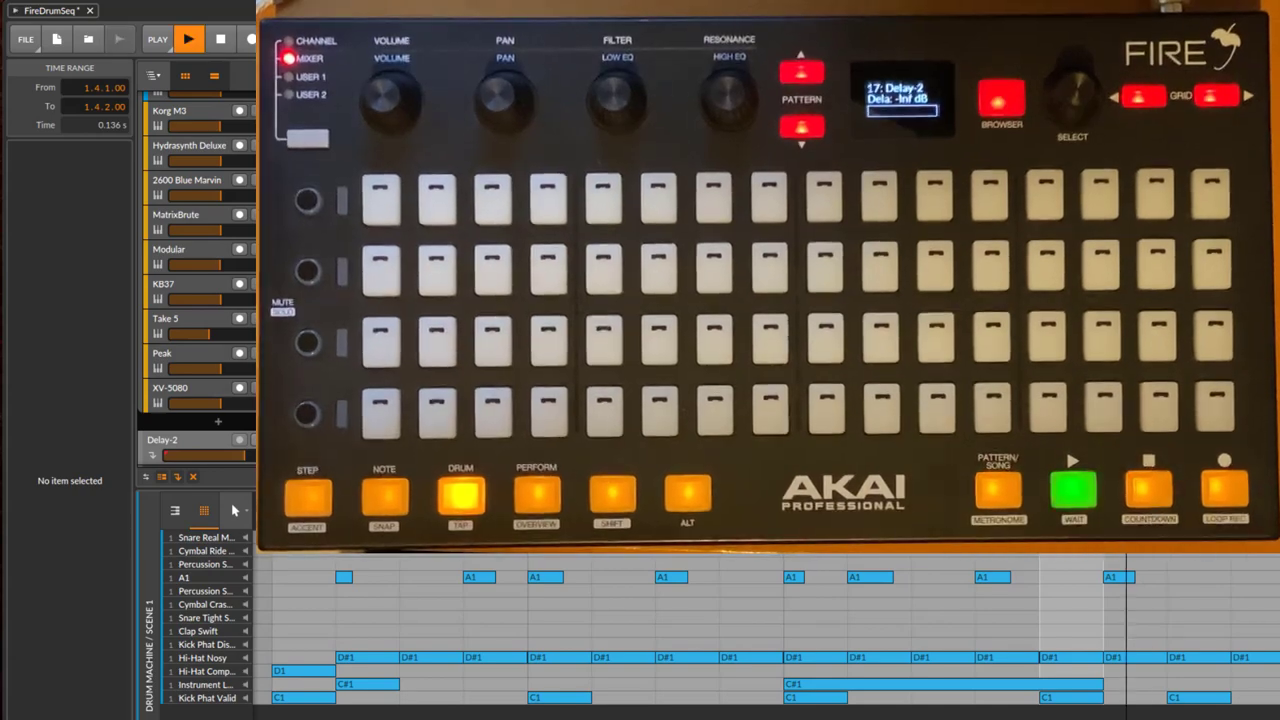